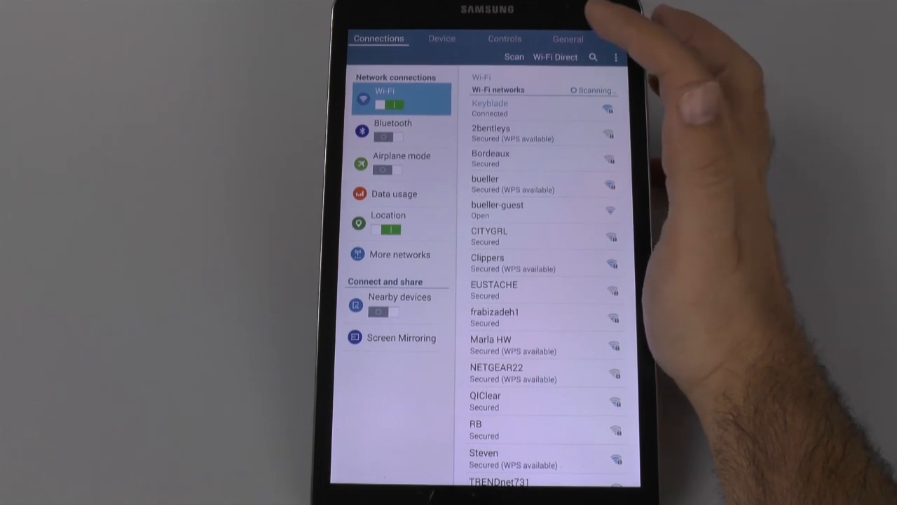
Switch to the General settings category to reach About device.
left_click(568, 39)
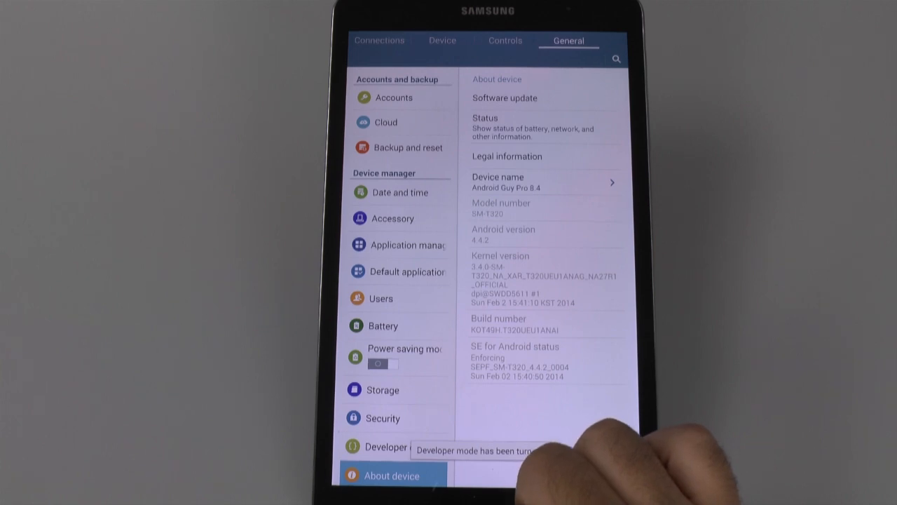
Open Developer options and scroll down to the Drawing section with the animation scales.
left_click(385, 446)
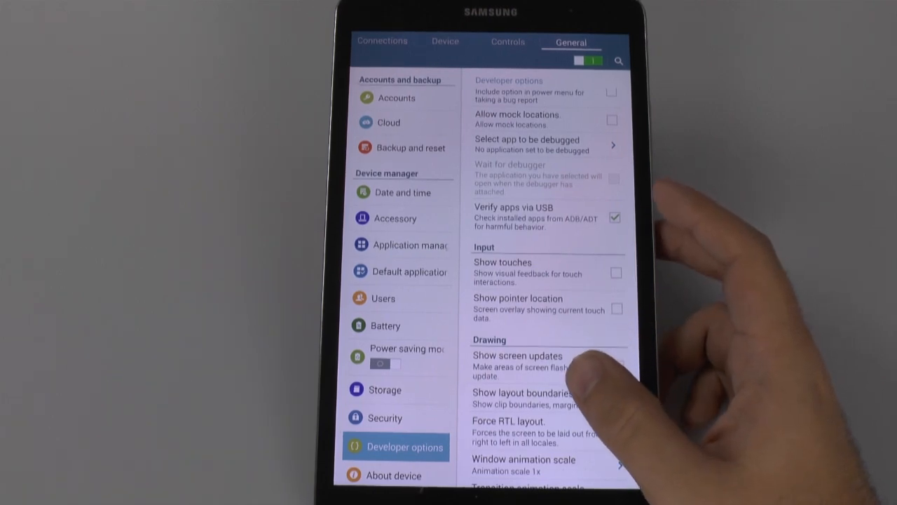
scroll("down", 3)
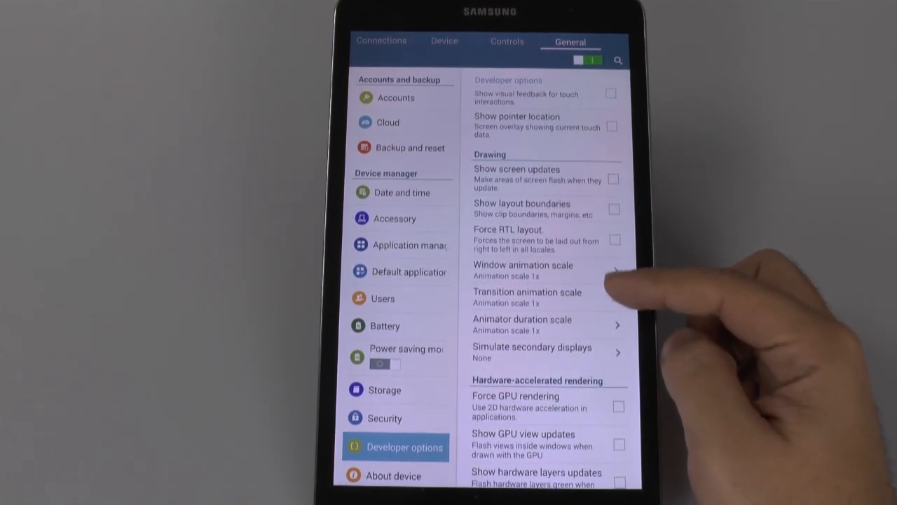
mouse_move(618, 325)
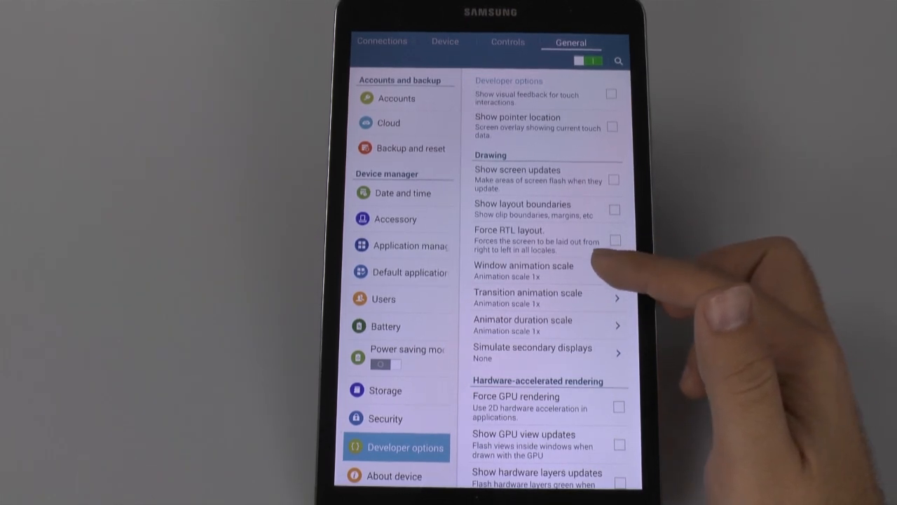
Set Window animation scale and Animator duration scale both to 0.5x.
left_click(525, 265)
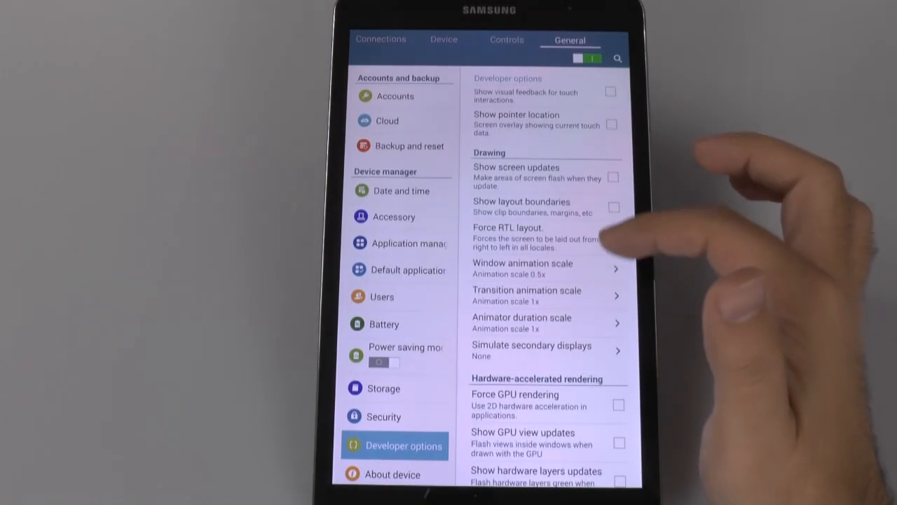
left_click(527, 294)
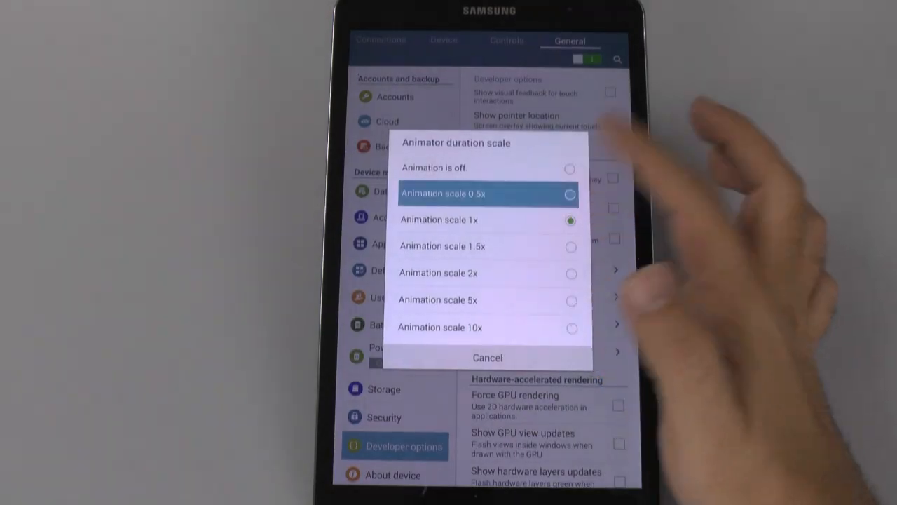
left_click(487, 194)
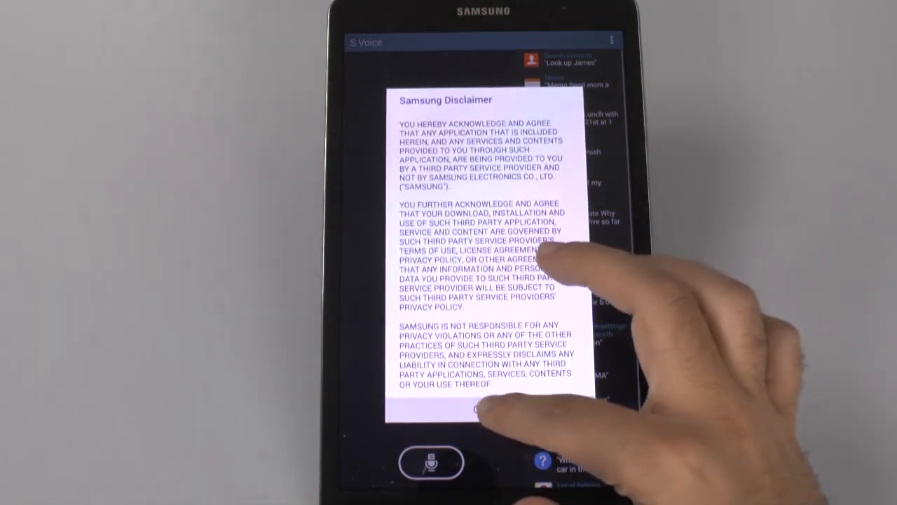
Accept the Samsung disclaimer and uncheck Open via the home key in S Voice settings.
left_click(482, 409)
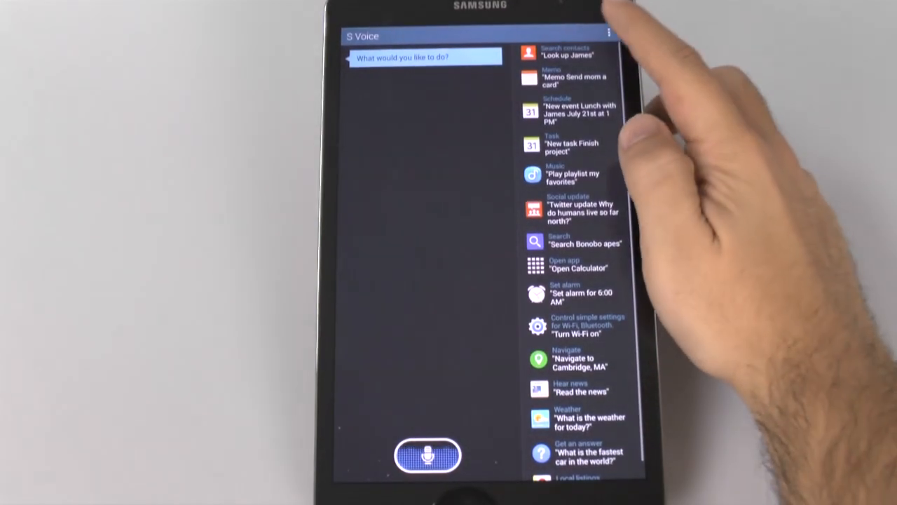
left_click(609, 34)
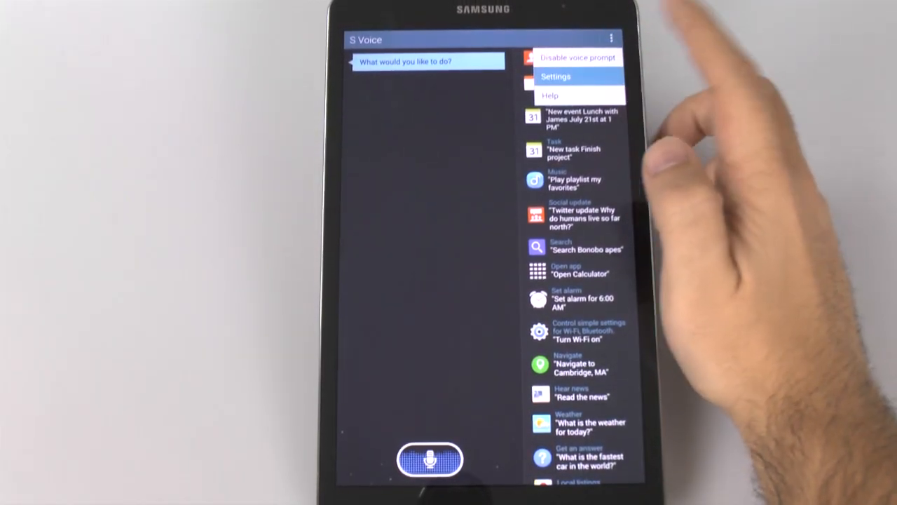
left_click(555, 76)
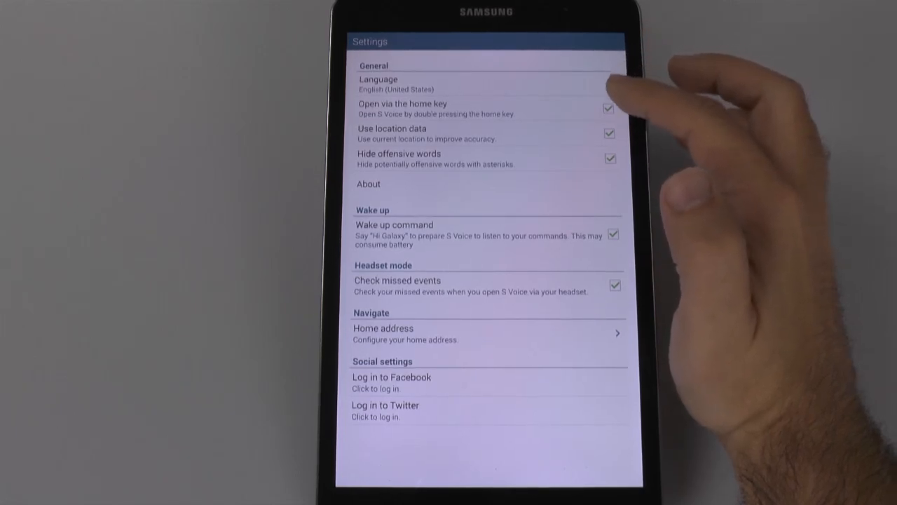
left_click(608, 108)
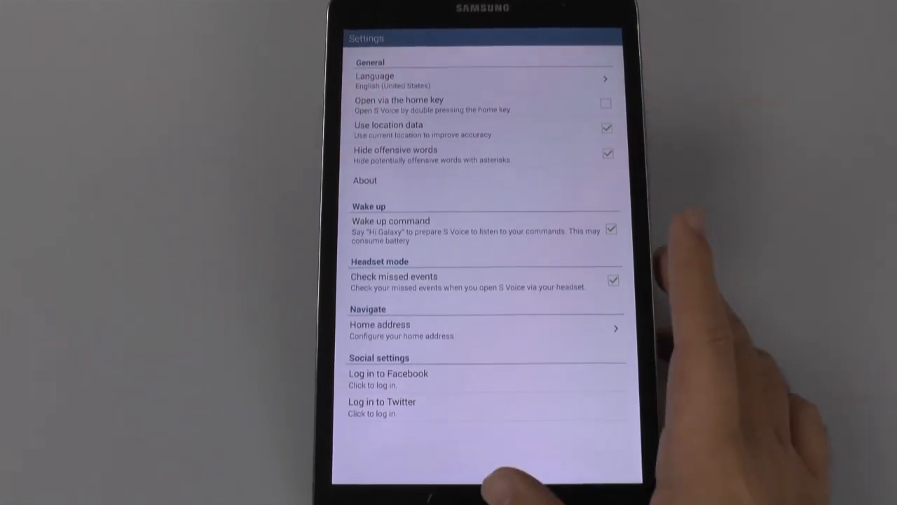